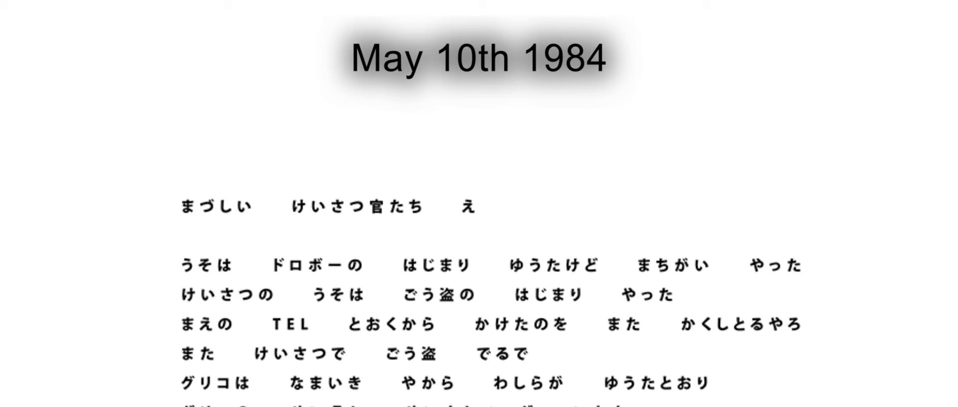
scroll("down", 3)
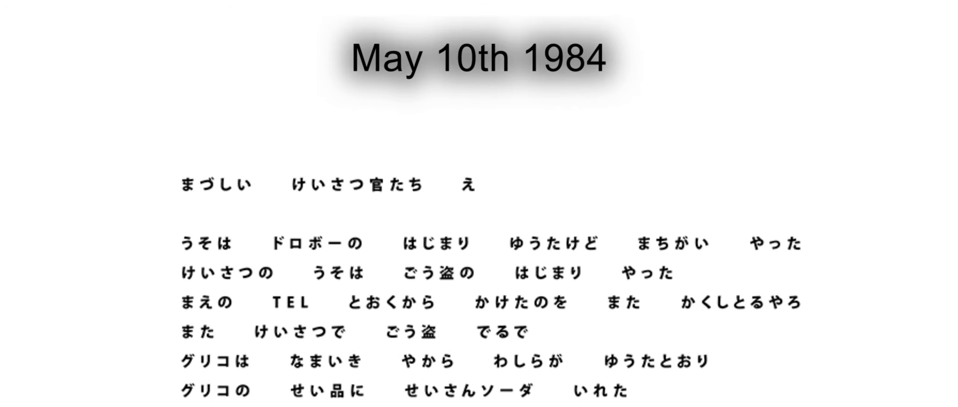
scroll("down", 3)
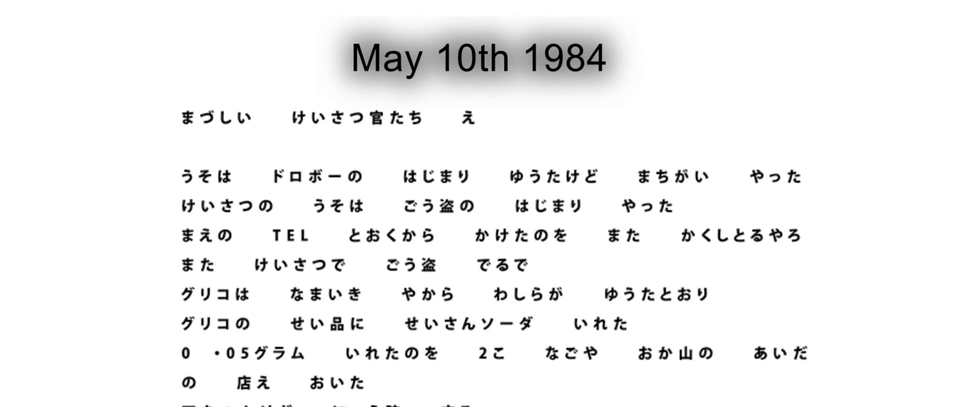
scroll("down", 3)
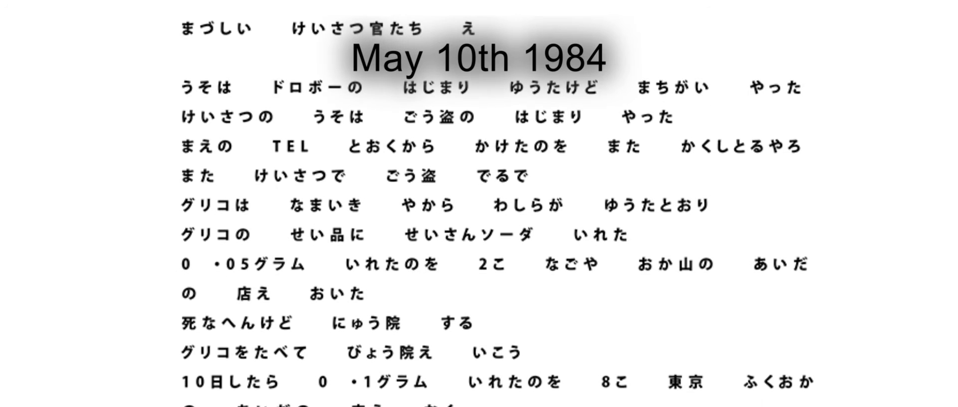
scroll("down", 3)
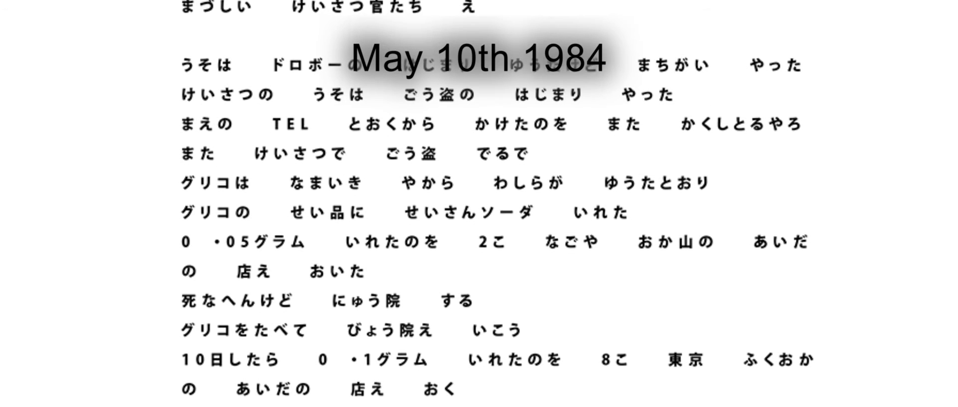
scroll("down", 3)
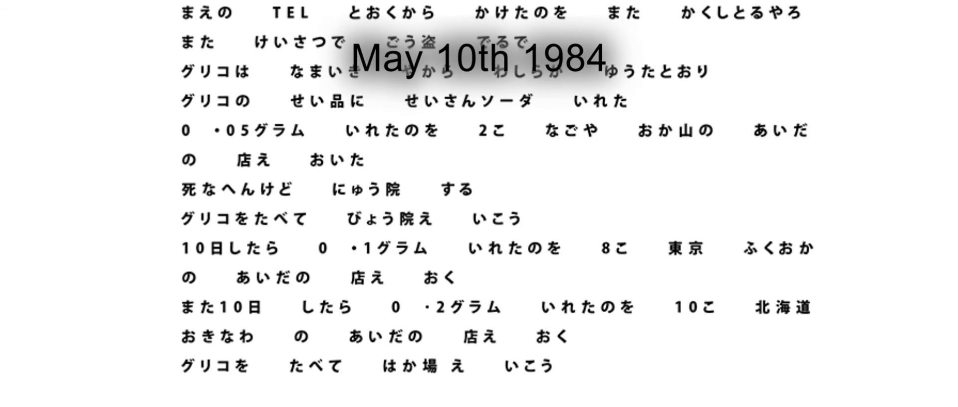
scroll("down", 3)
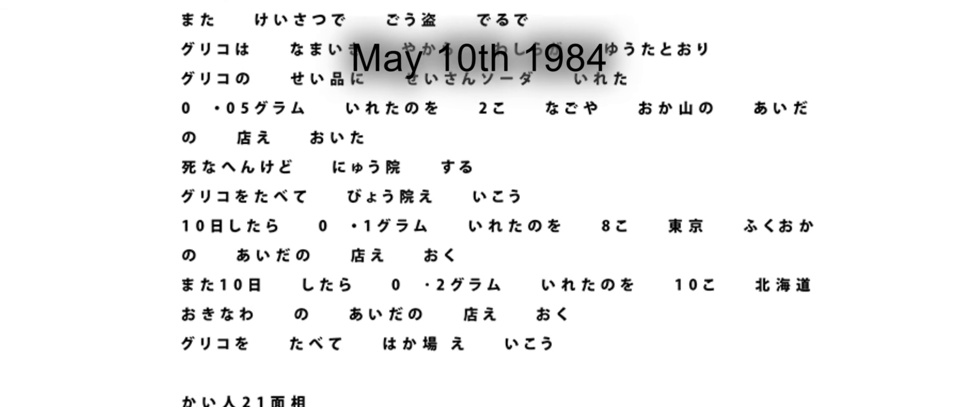